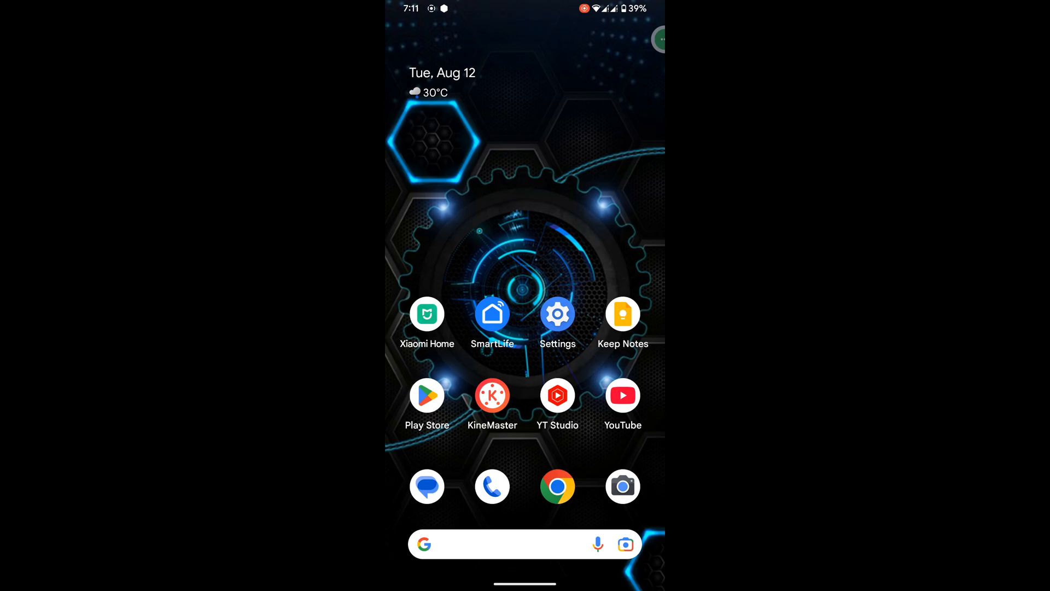
Search for apps in the Play Store before switching to the phone's Settings.
left_click(427, 395)
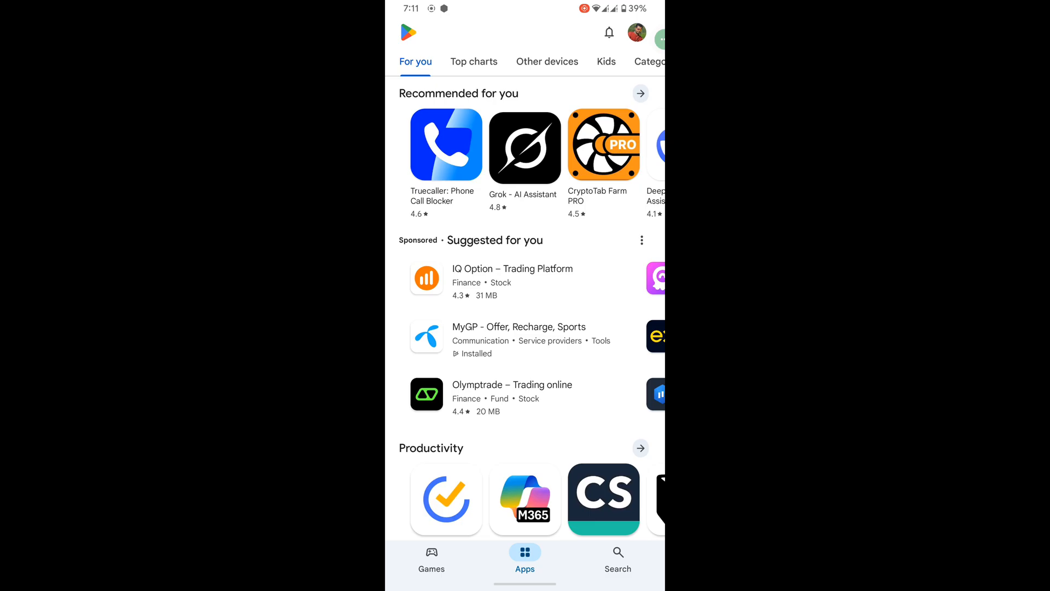
left_click(617, 561)
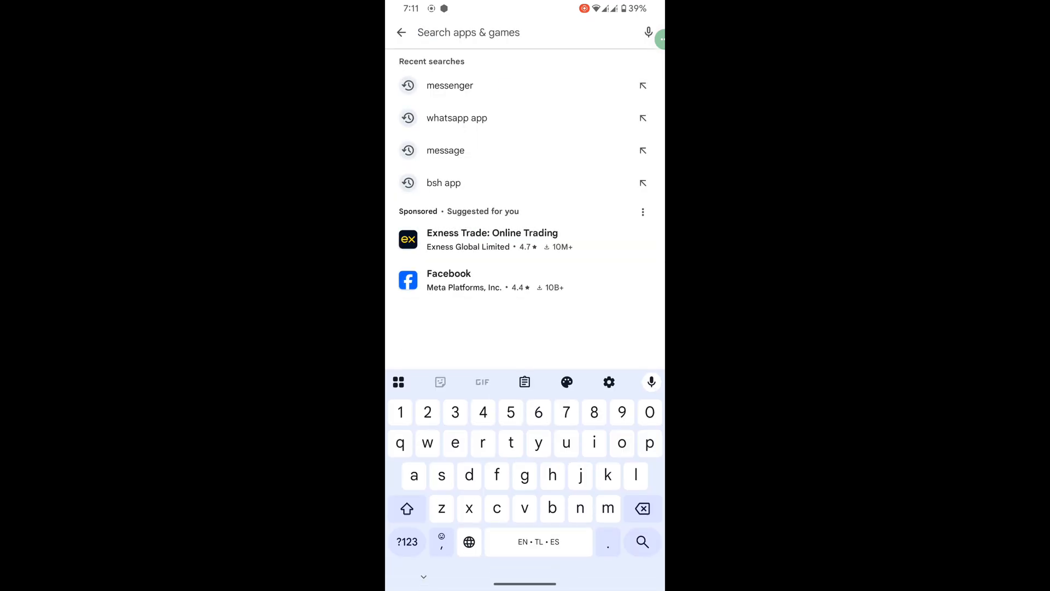
left_click(450, 85)
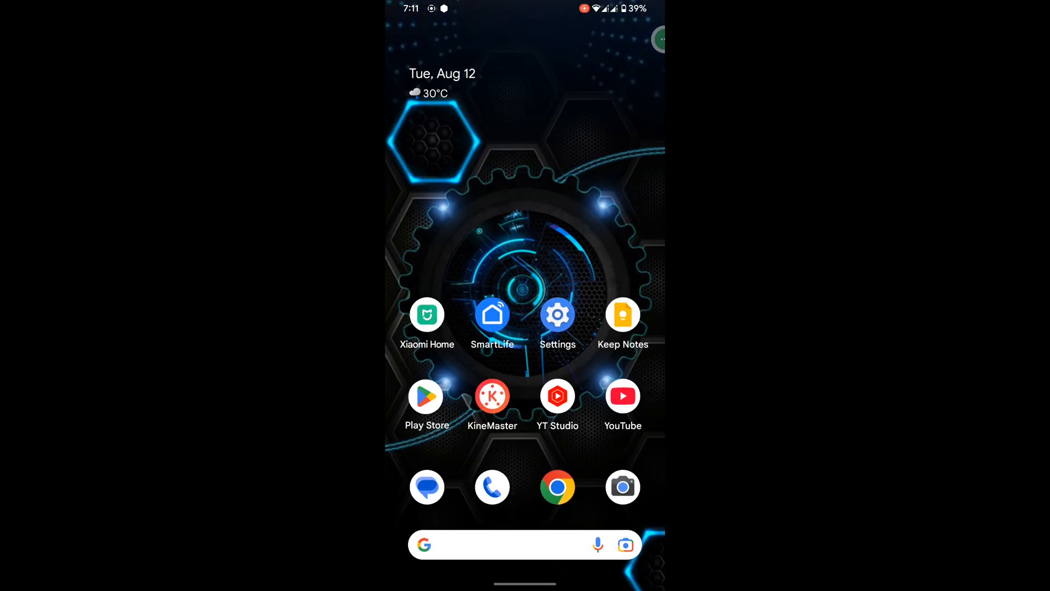
Reach Messenger's App info page from Settings > Apps under Recently opened apps.
left_click(557, 314)
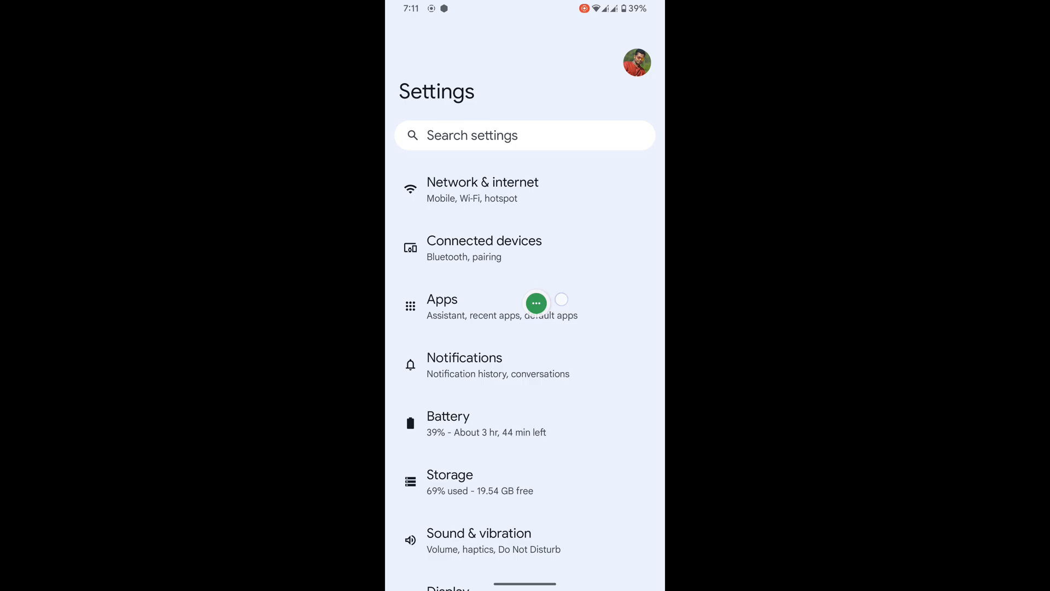
left_click(442, 299)
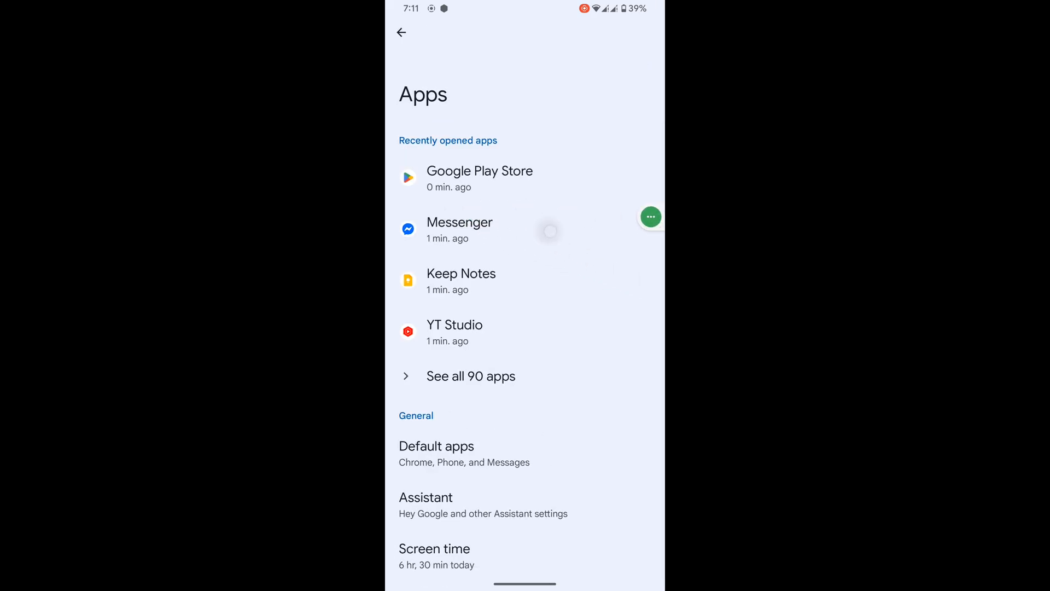
left_click(459, 222)
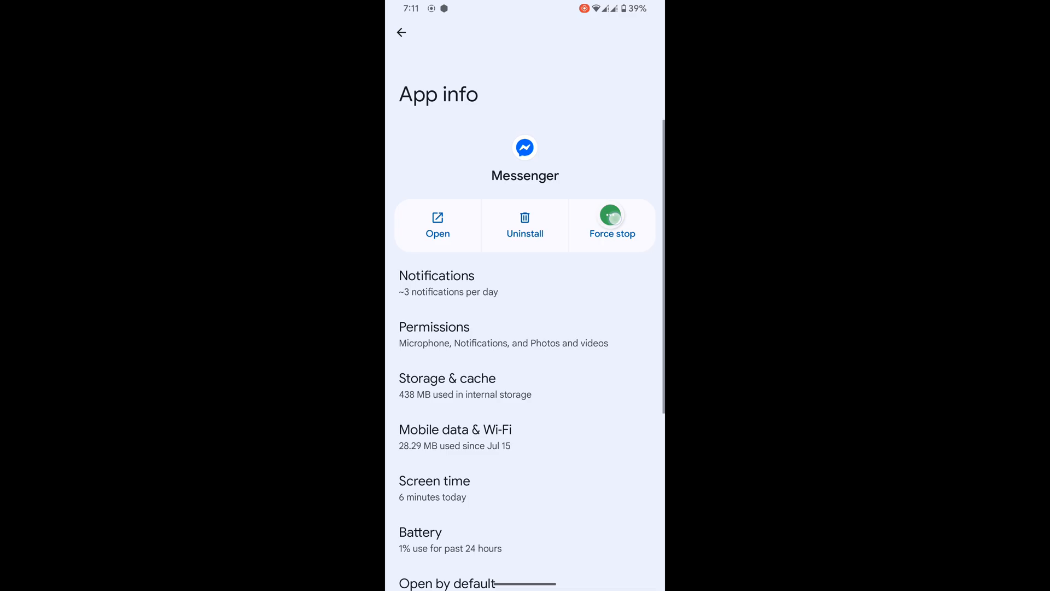
left_click(611, 225)
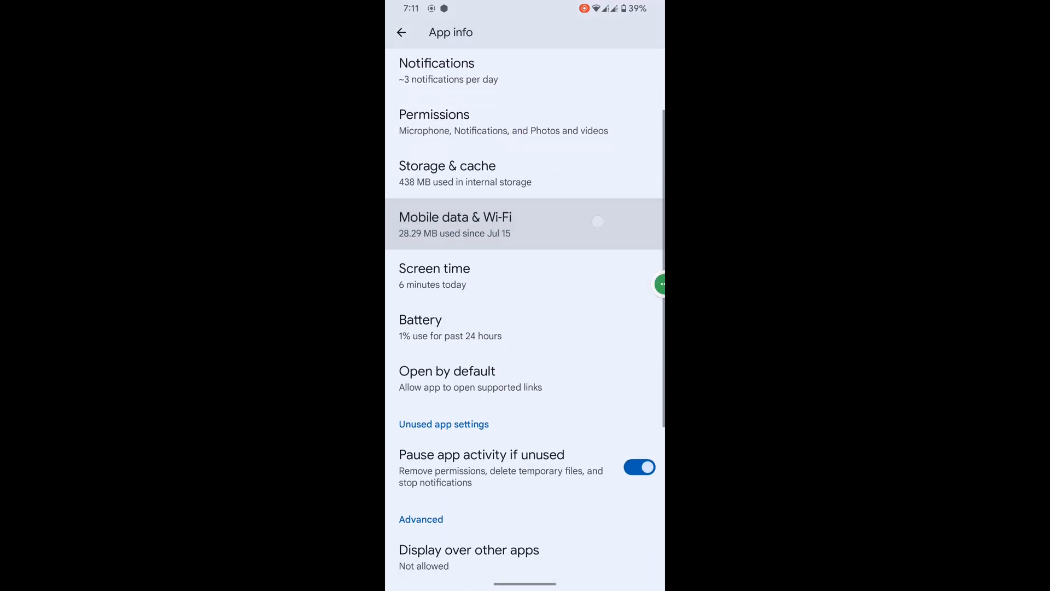
Switch on Allow display over other apps for Messenger and return to App info.
scroll("down", 3)
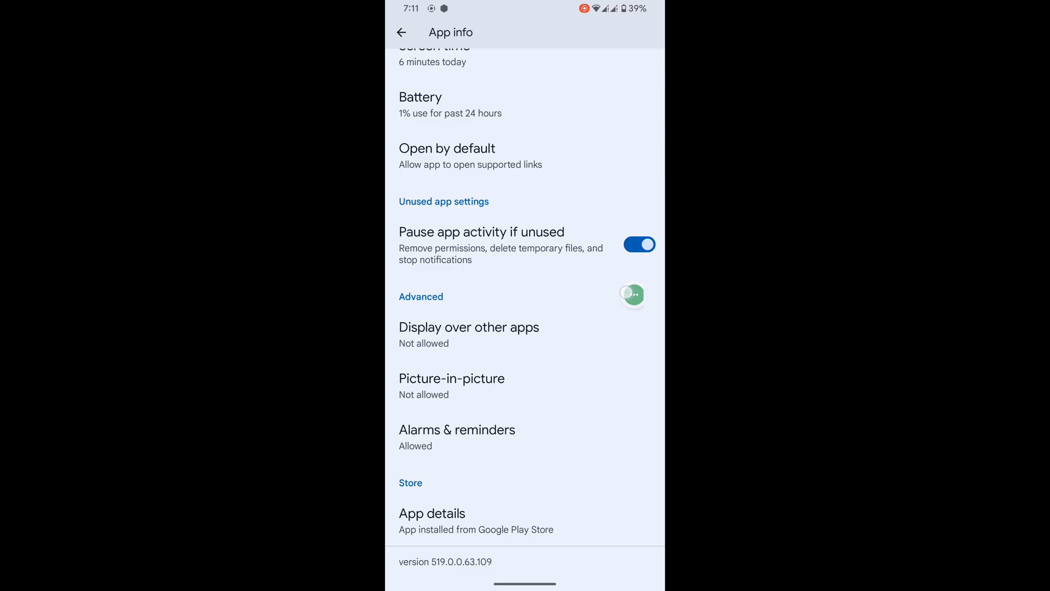
left_click(469, 327)
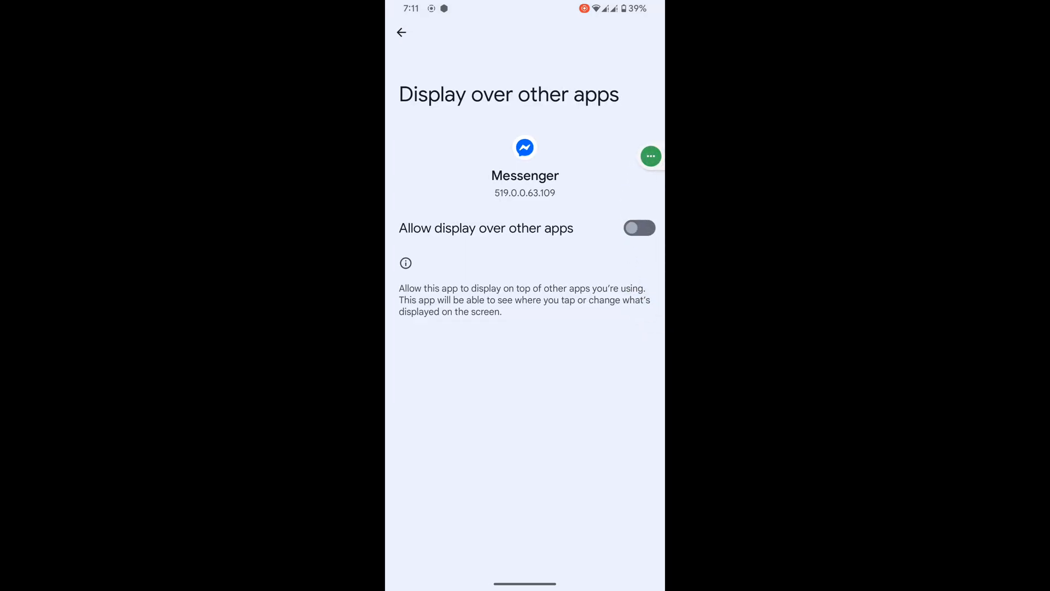
left_click(639, 227)
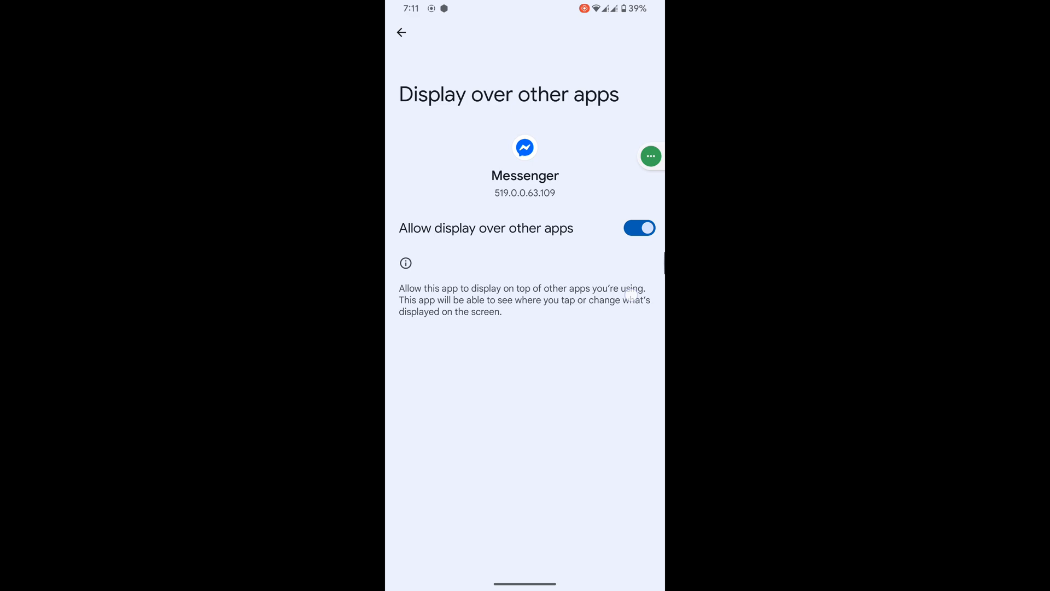
left_click(400, 31)
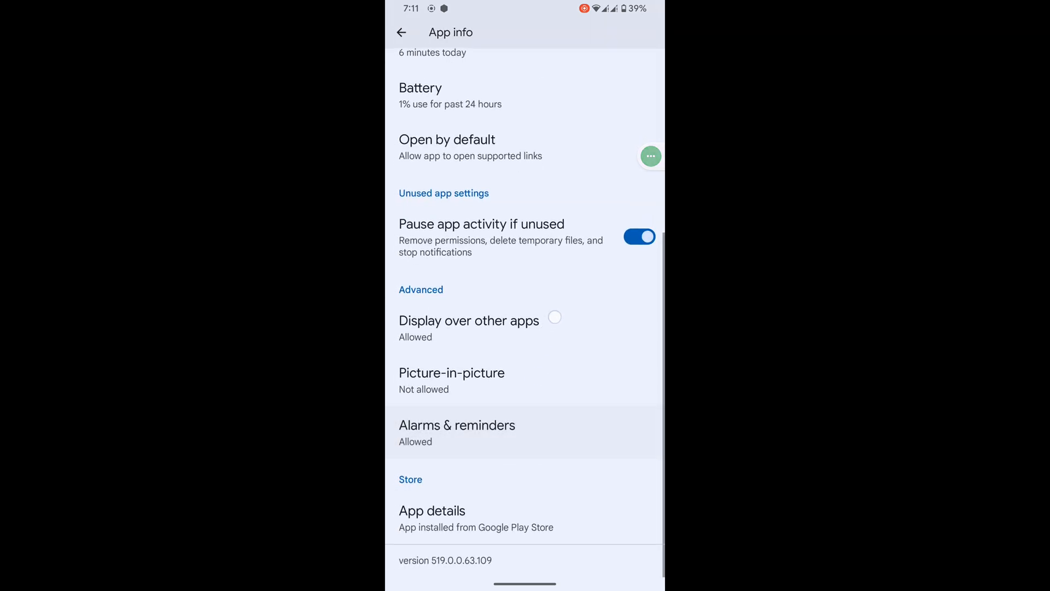
Switch on Allow picture-in-picture for Messenger, then go back to the home screen.
scroll("down", 3)
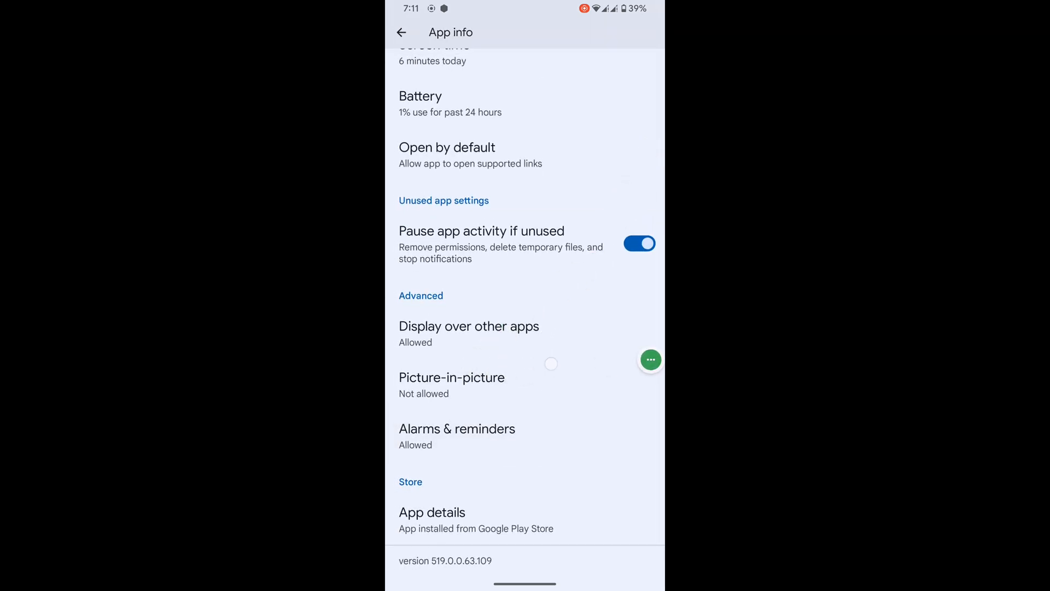
left_click(452, 377)
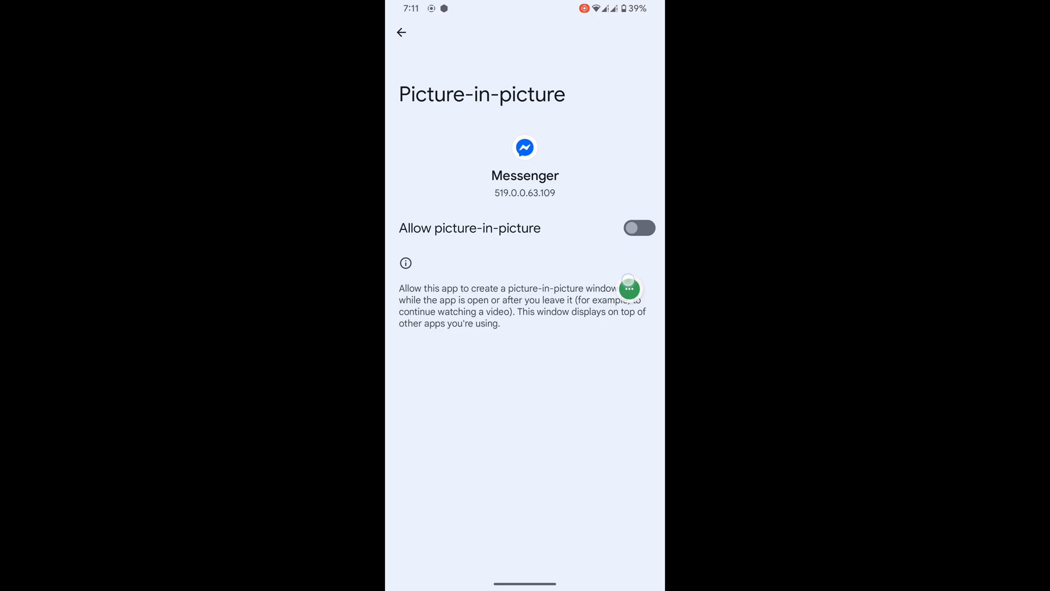
left_click(637, 228)
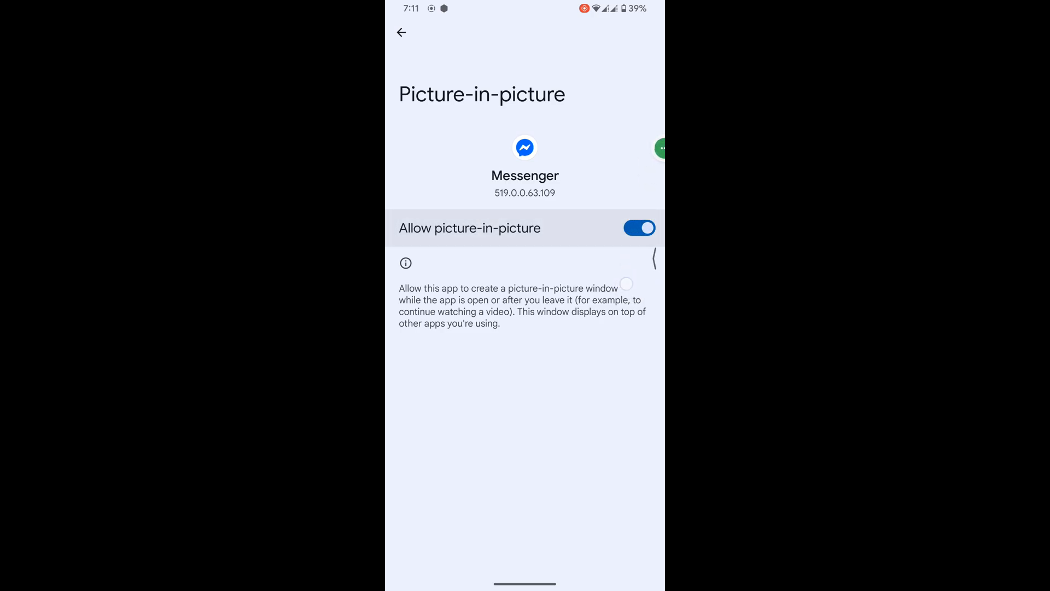
left_click(400, 31)
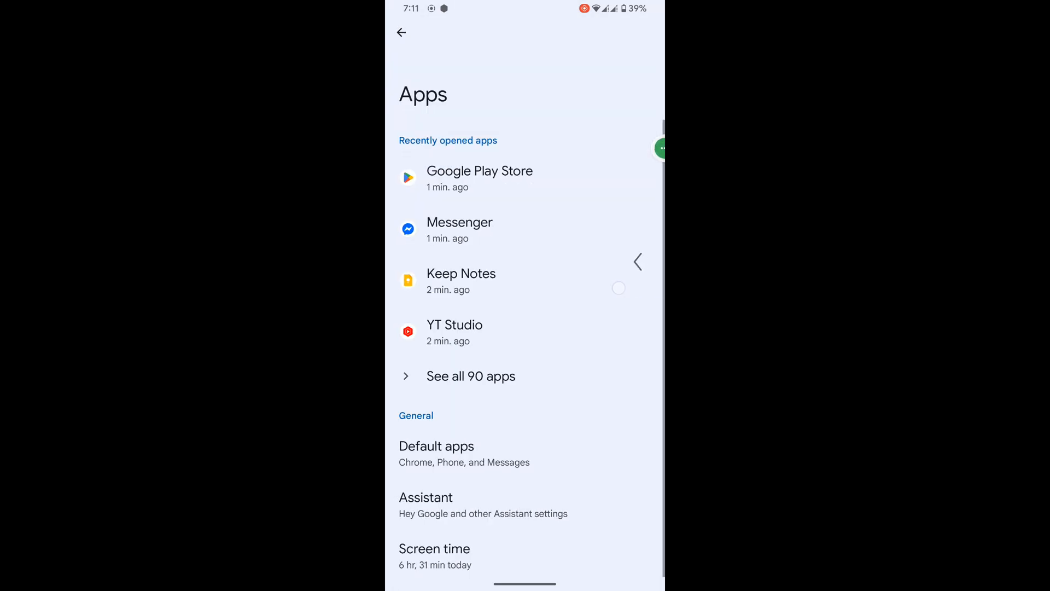
key("Home")
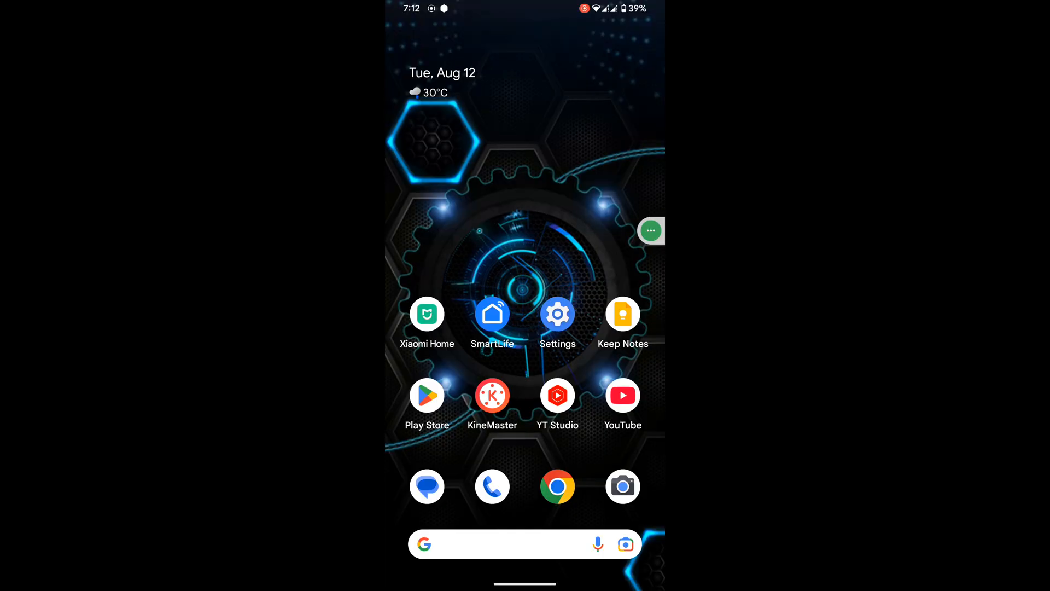
Launch Messenger, open the Tomals Guide chat and start a video call.
scroll("up", 3)
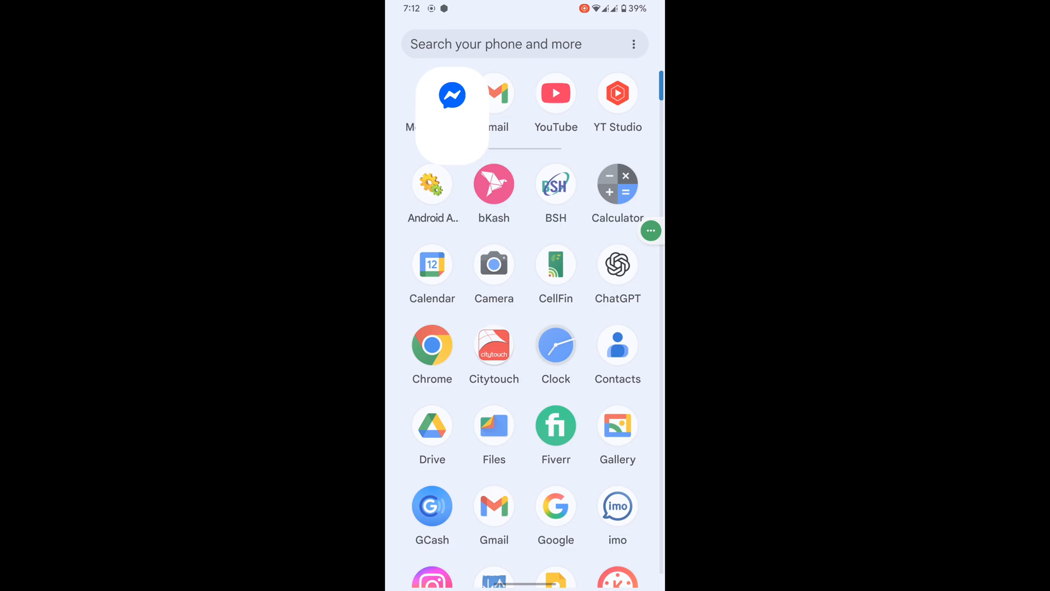
left_click(451, 93)
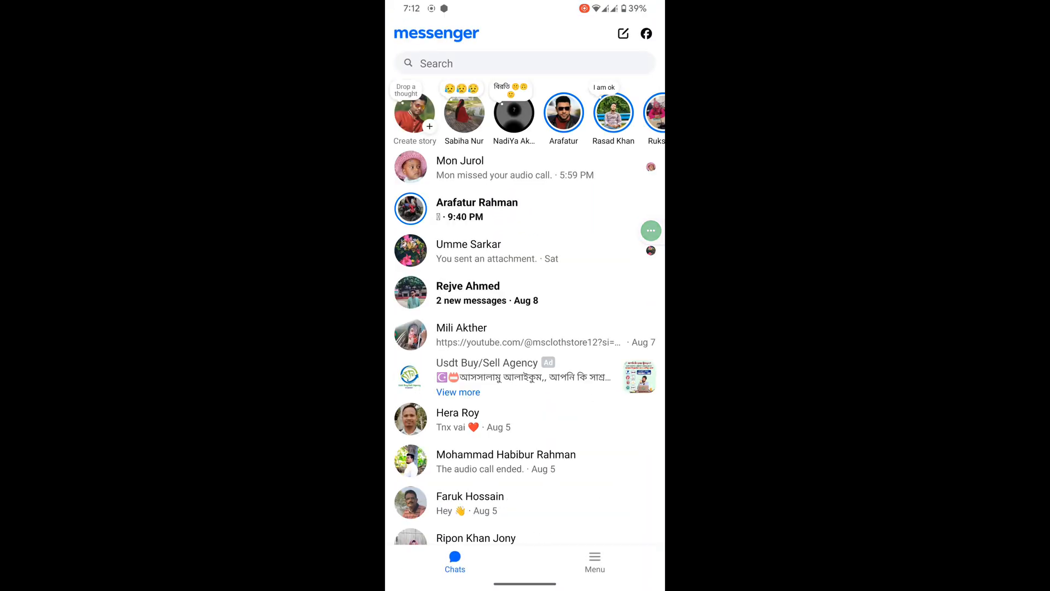
scroll("down", 3)
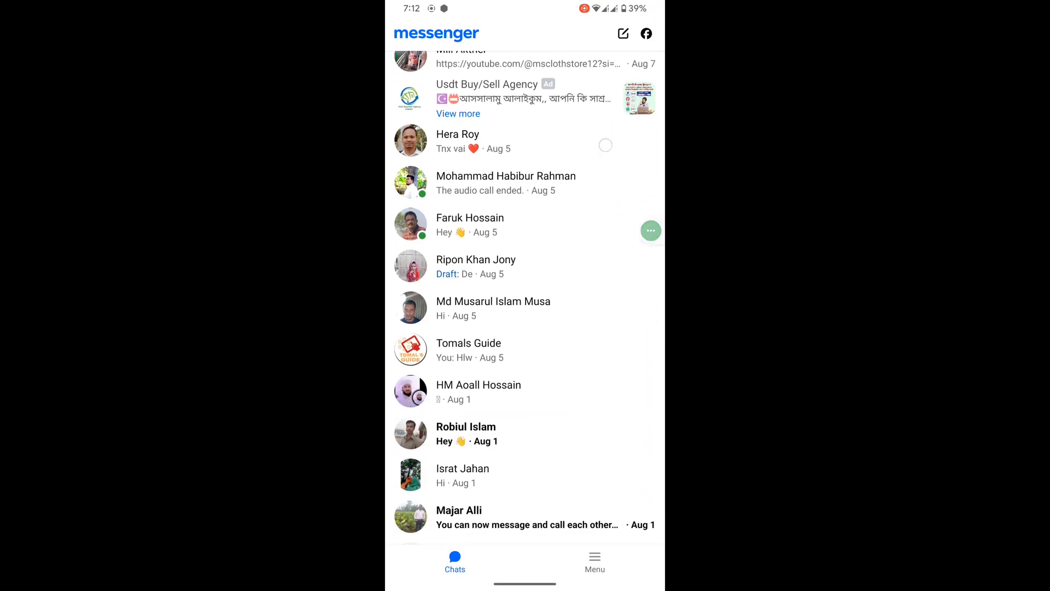
left_click(469, 350)
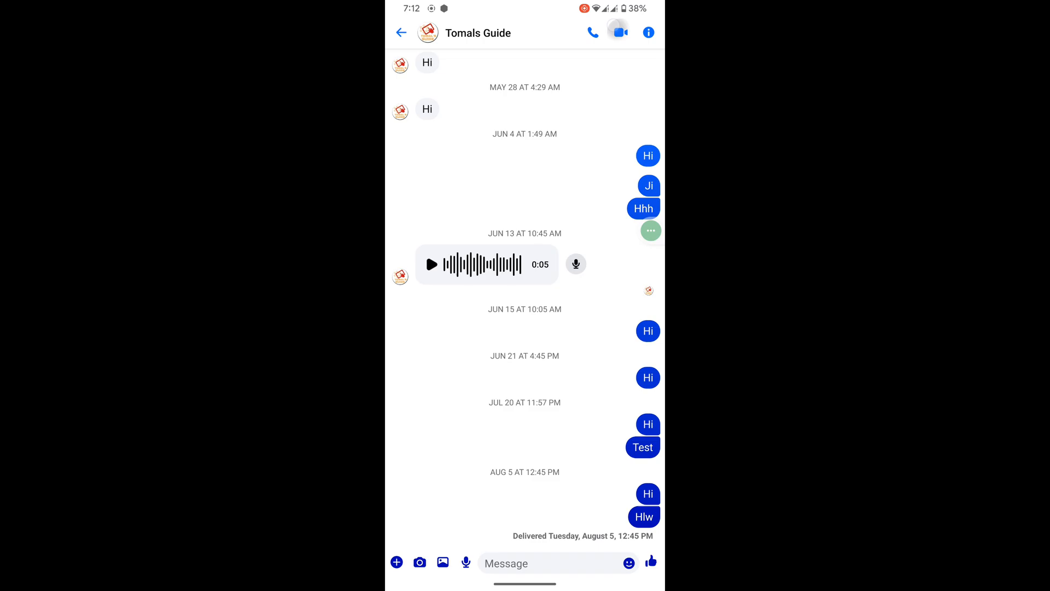
left_click(616, 31)
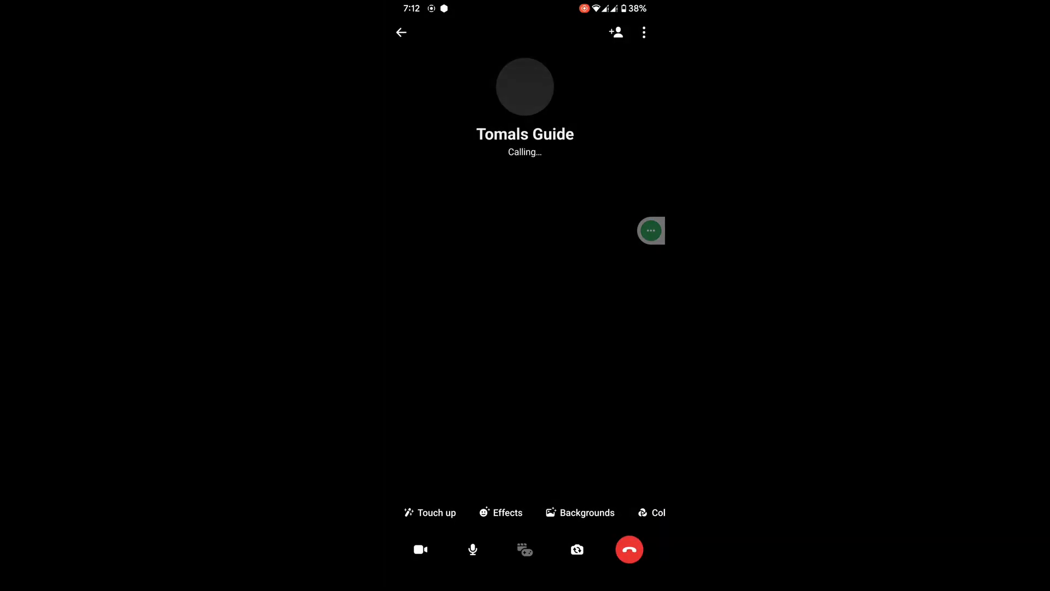